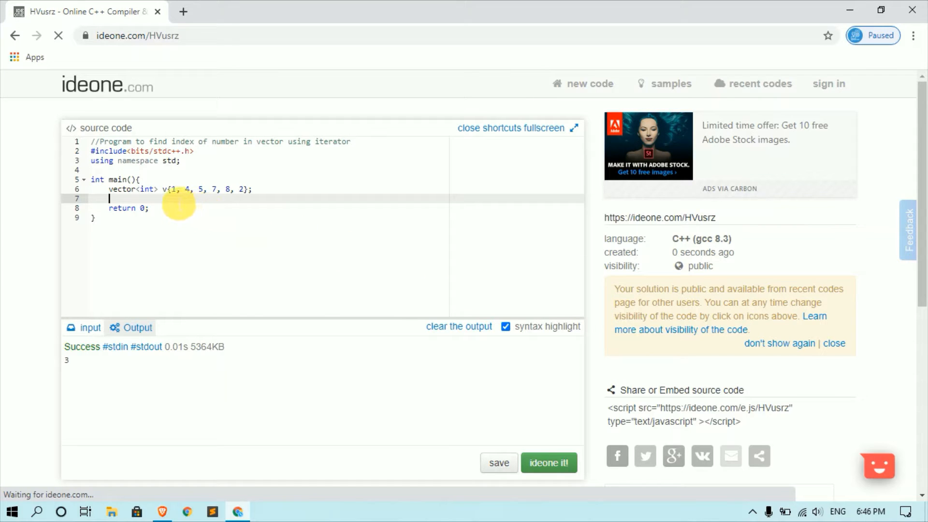
mouse_move(231, 195)
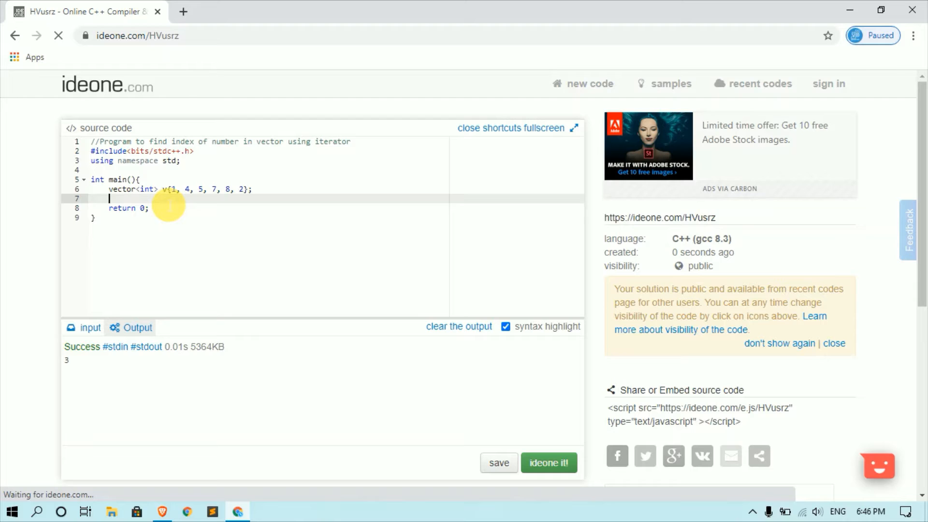
- Write auto it = find(v.begin(), v.end(), 7); to locate 7 in the vector
type("a")
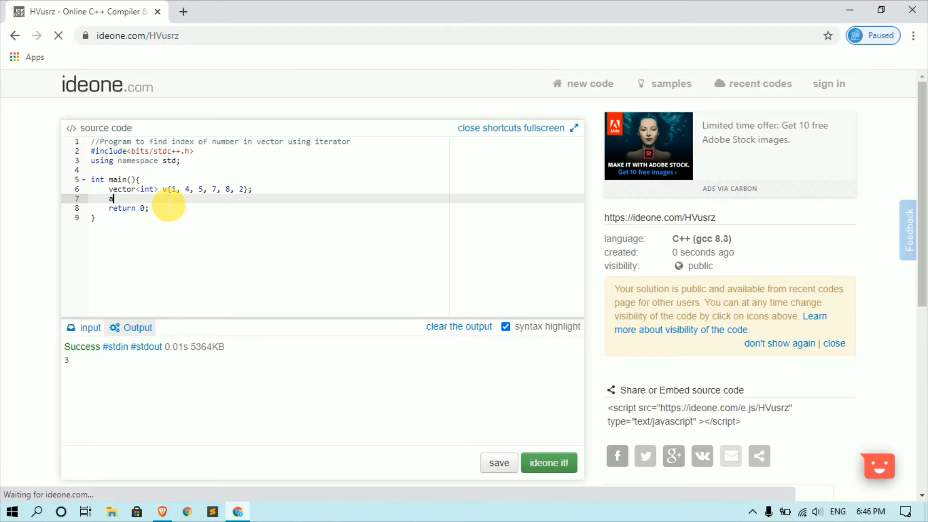
type("uto it =")
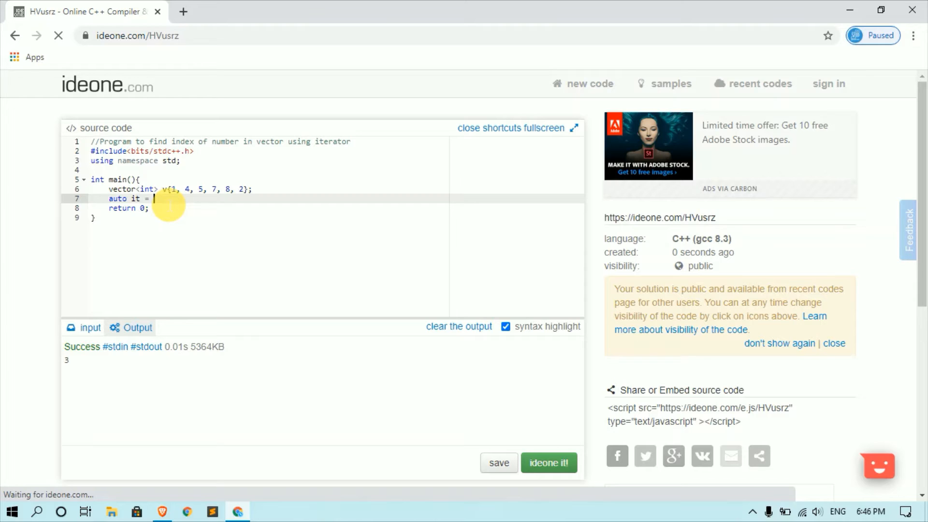
type("find()")
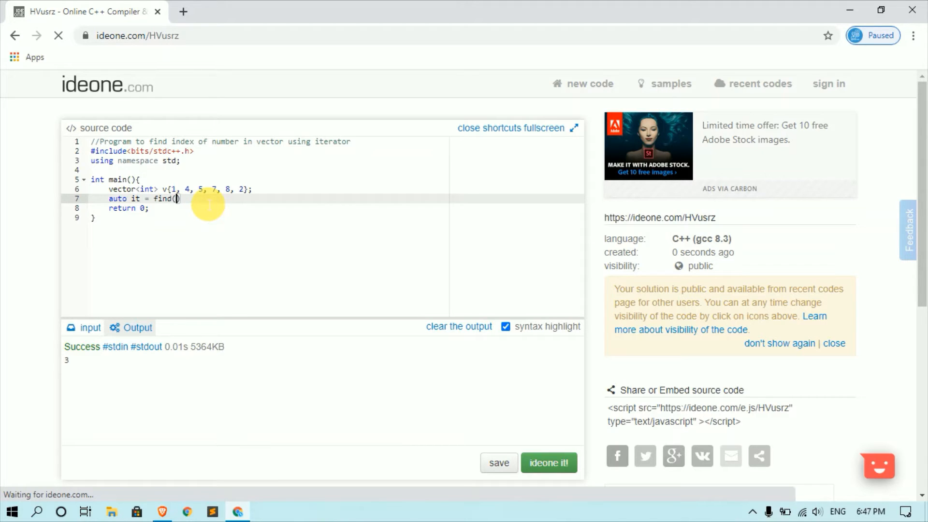
type("v.b")
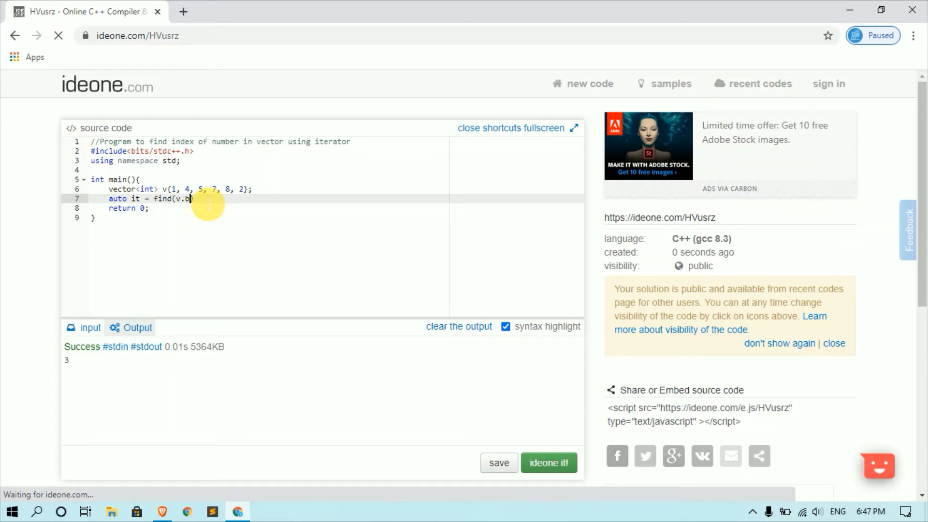
type("egin())")
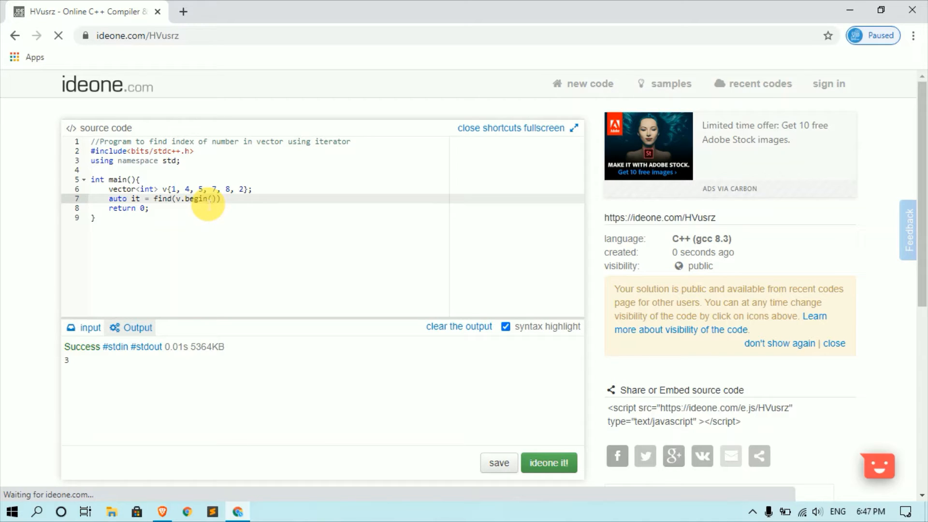
type(",")
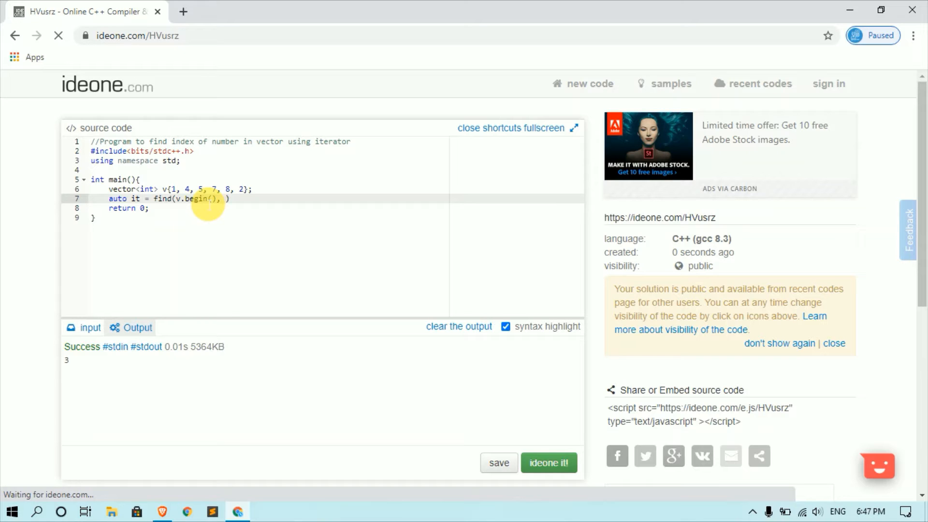
type("v.end(")
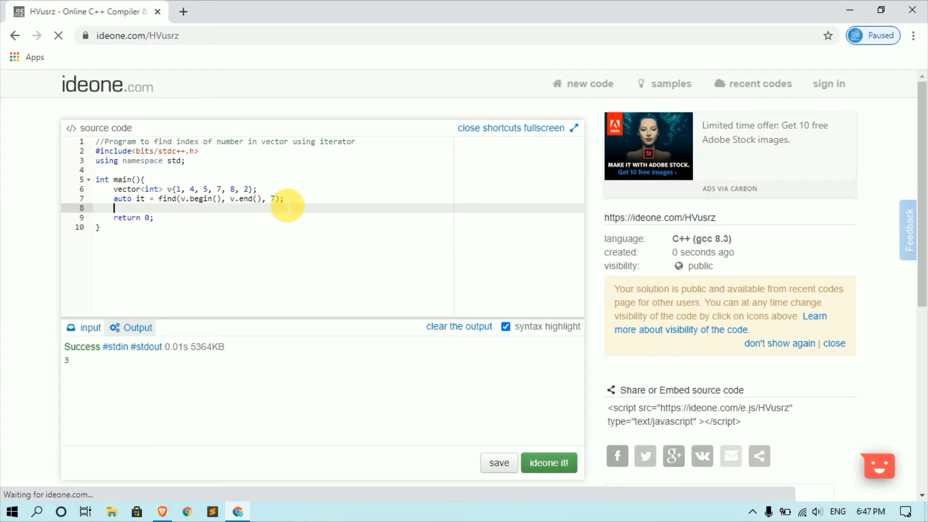
- Write the if(it != v.end()) branch printing the index it - v.begin()
type("if")
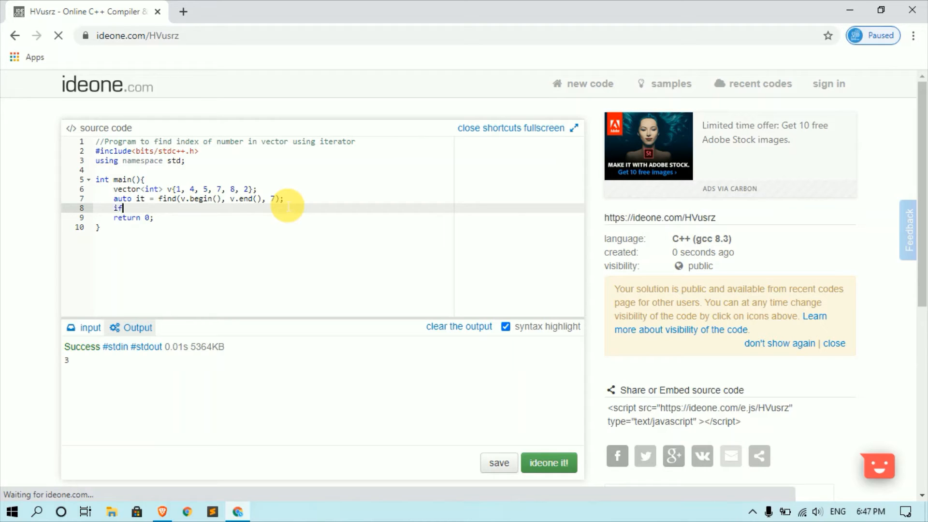
type("(v)")
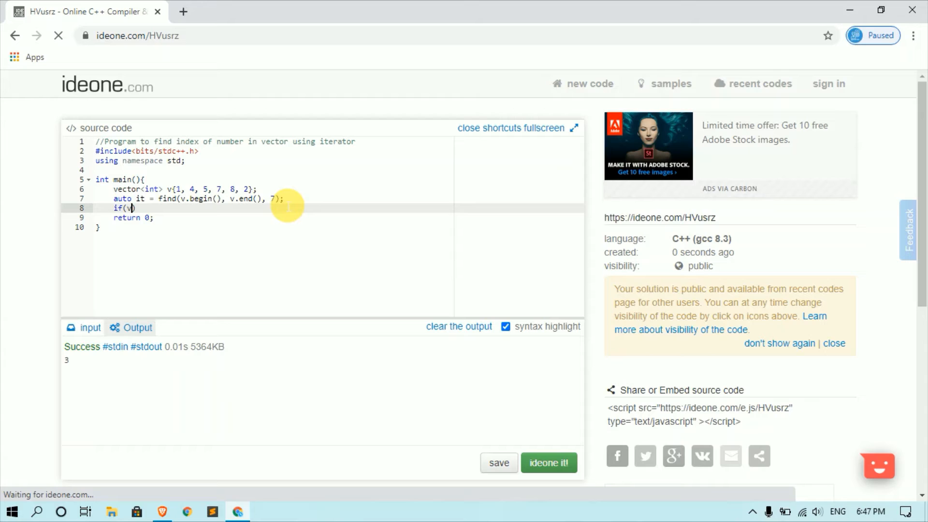
type("it != v.end(")
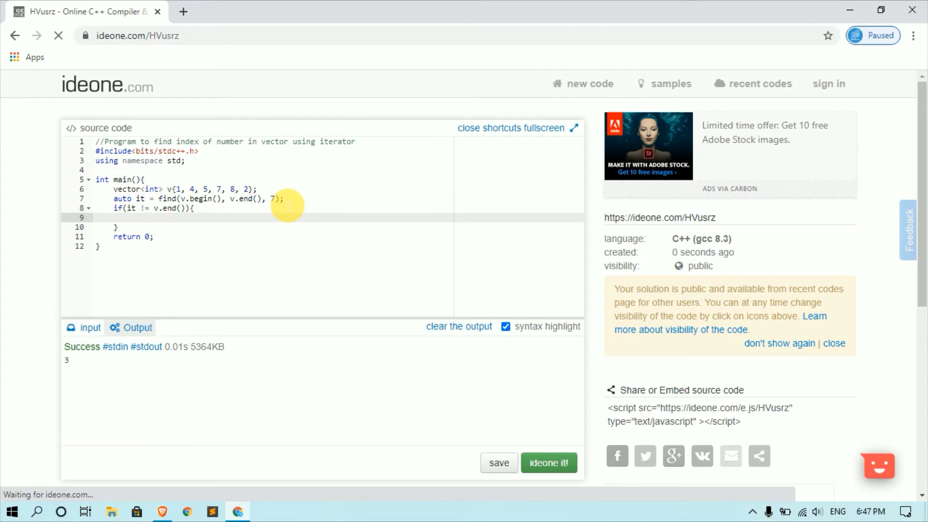
type("cout")
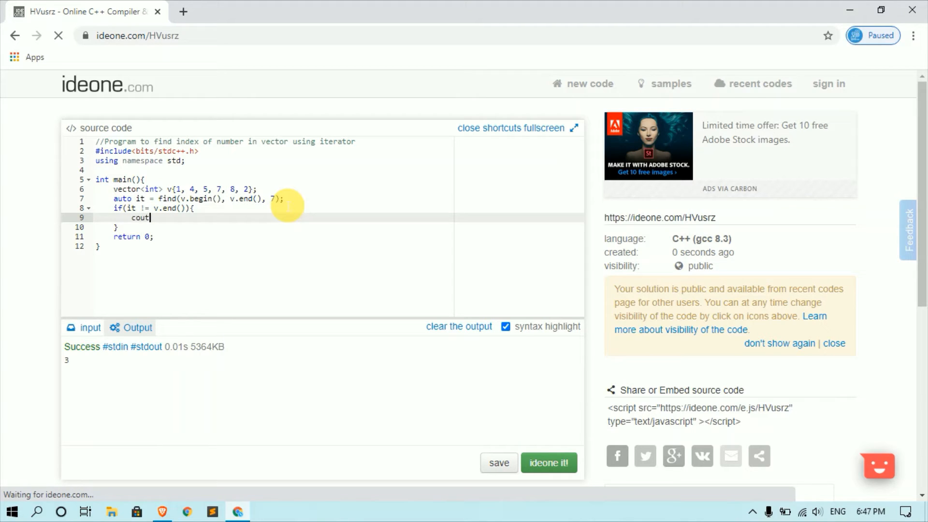
type("<<it - v. -d")
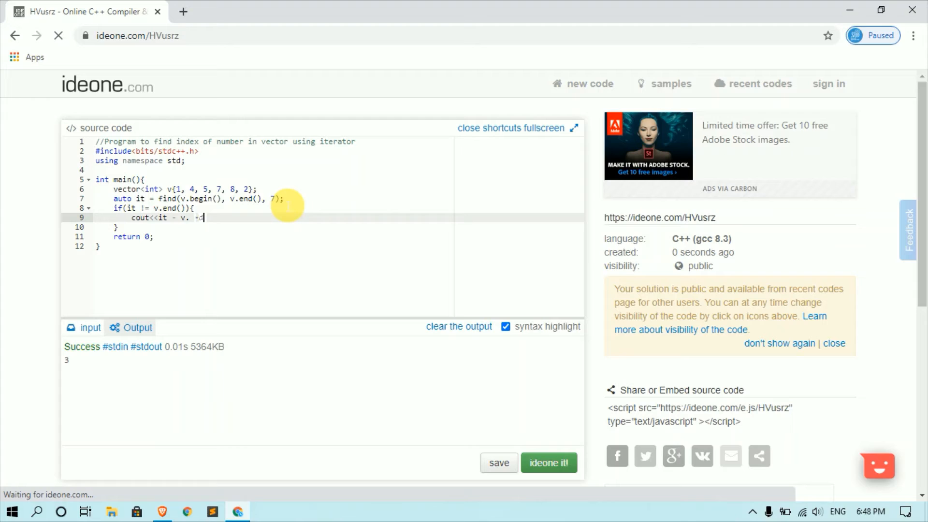
type("be")
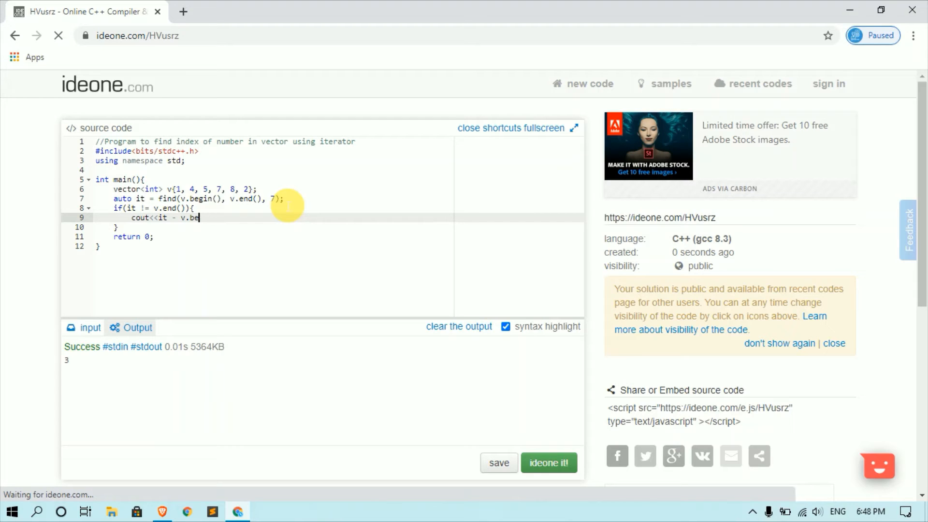
type("gin()")
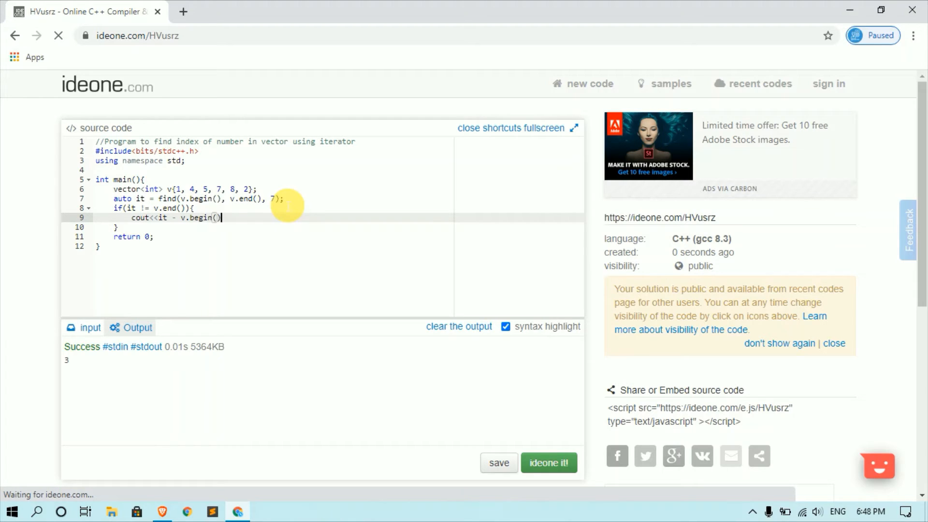
type("<<endl;")
type("else")
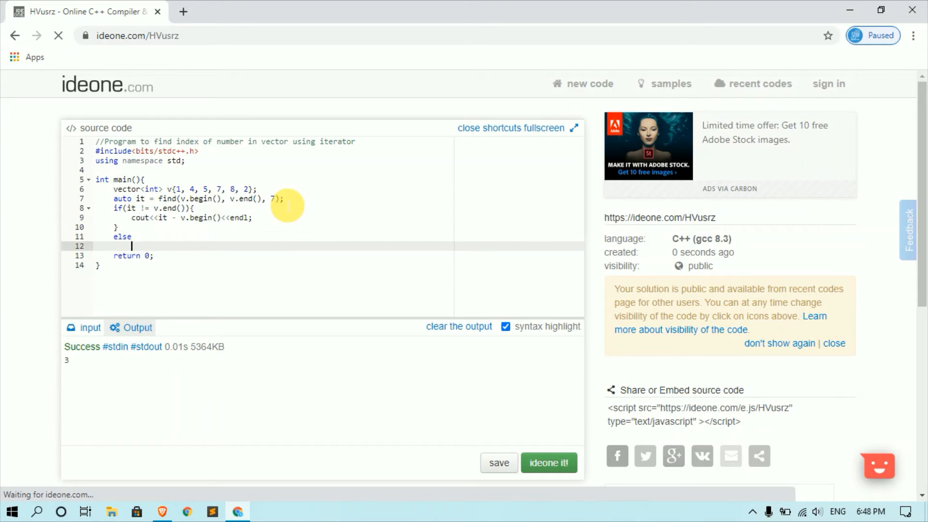
- Write the else branch printing "Element no found"
type("cout<<\"Element")
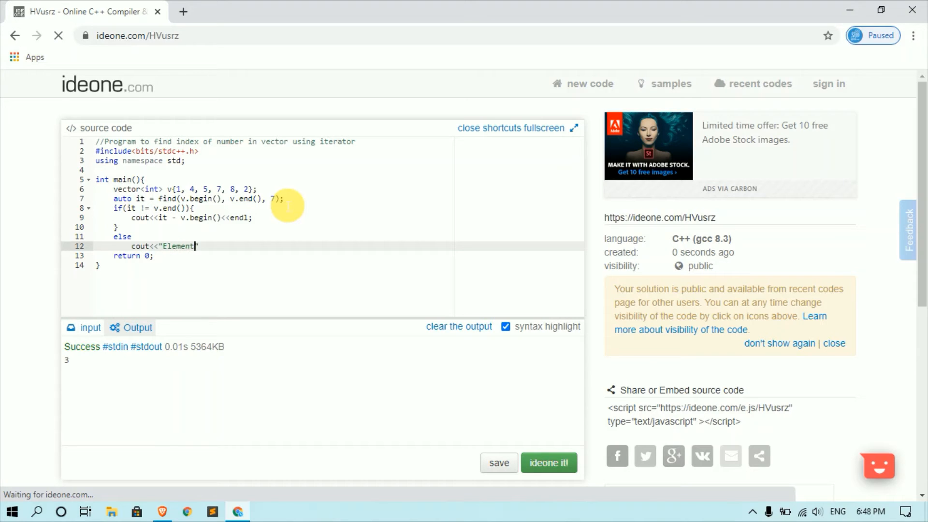
type("no fou")
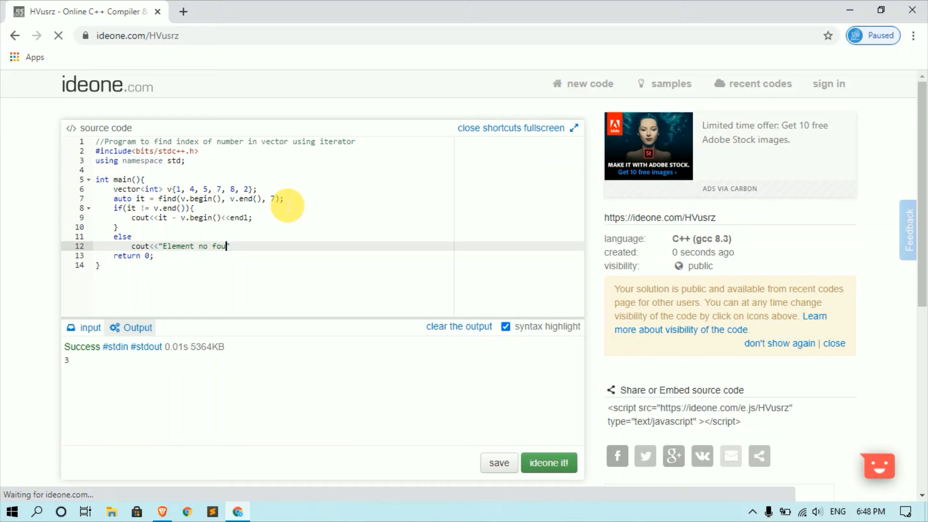
type("nd\"")
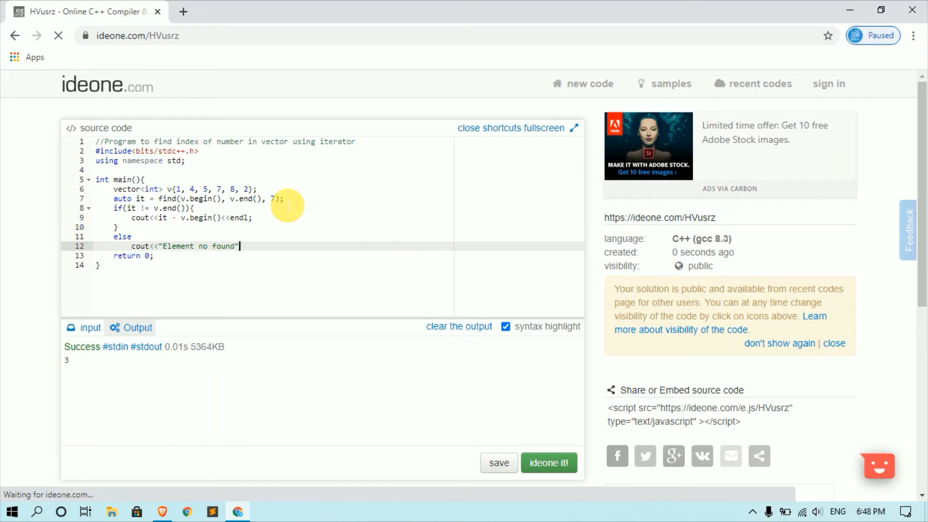
type("<<endl;")
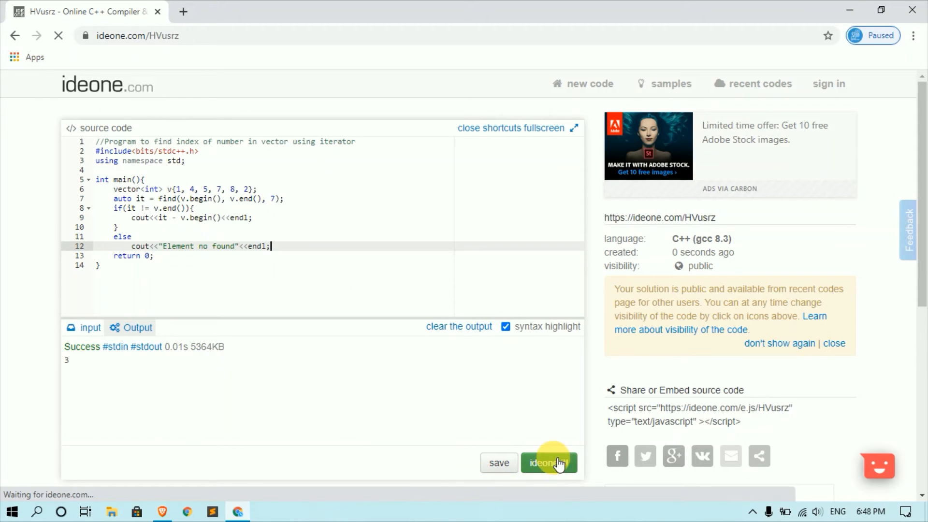
- Run the program and highlight the printed index 3 in the output
left_click(549, 463)
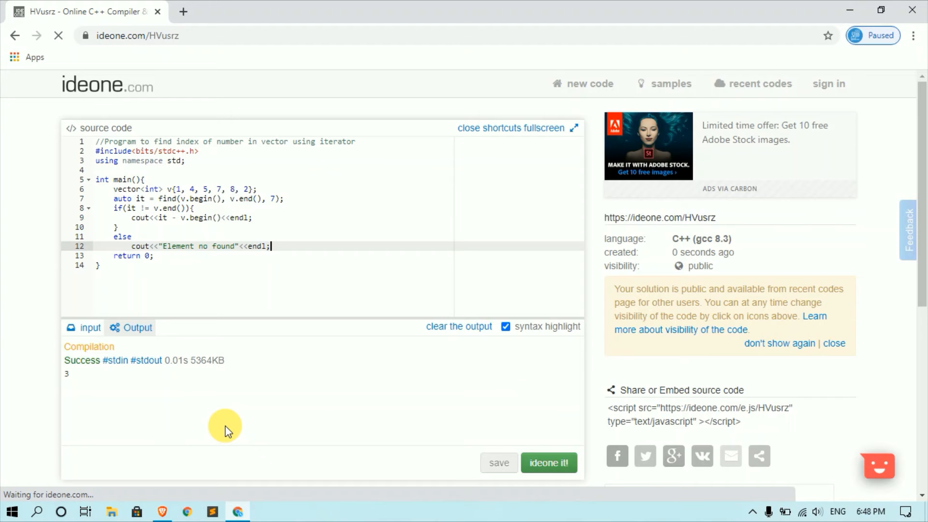
left_click(548, 462)
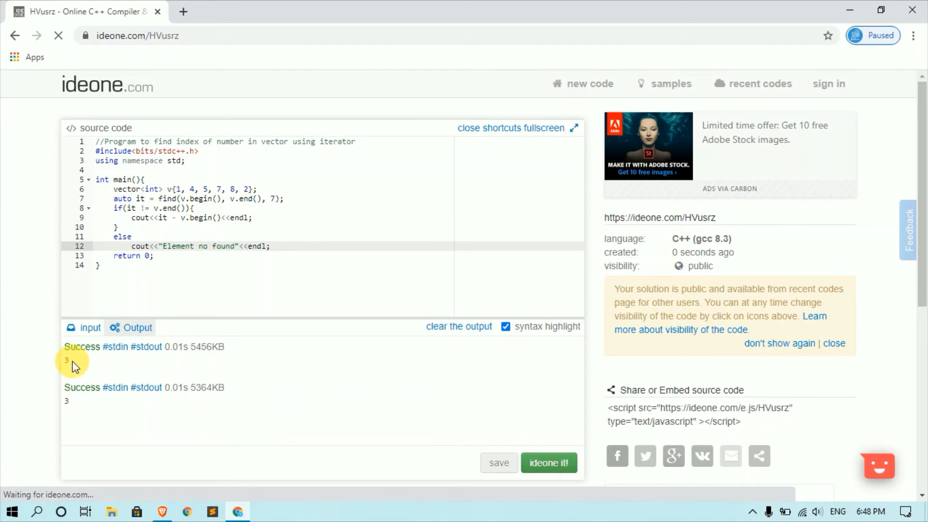
double_click(66, 362)
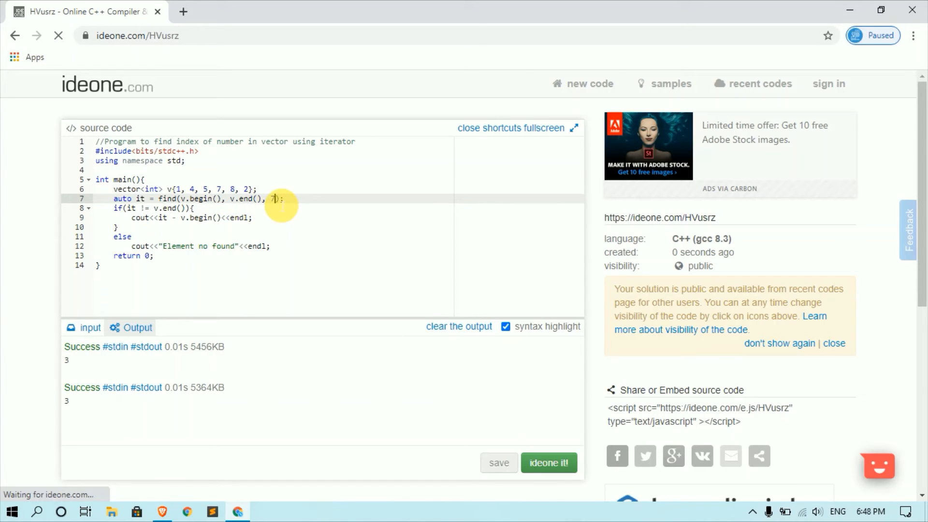
- Search for 10 instead of 7, rerun, and highlight the "Element no found" output
type("10")
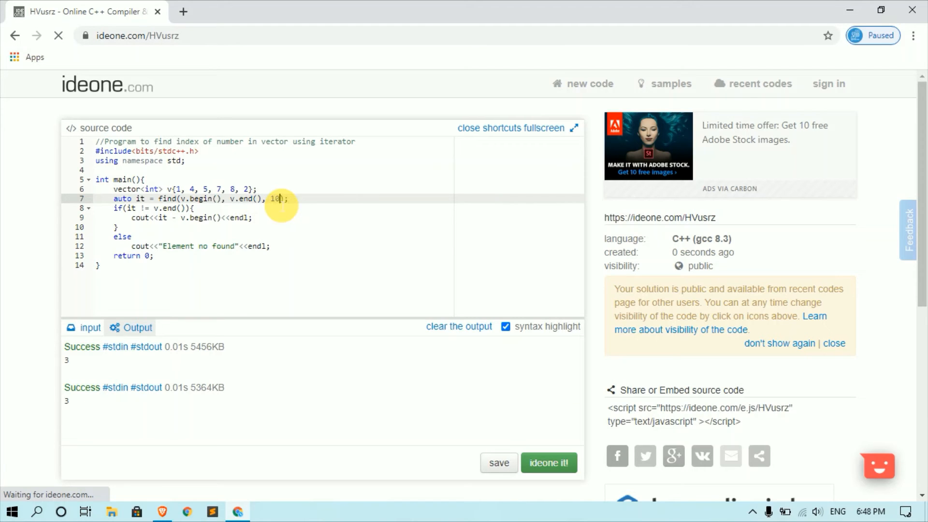
left_click(547, 462)
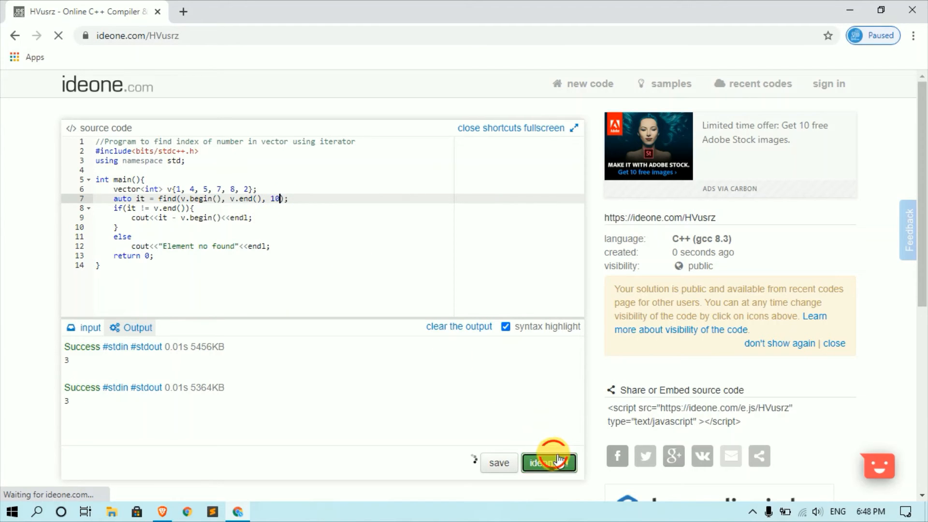
left_click(549, 462)
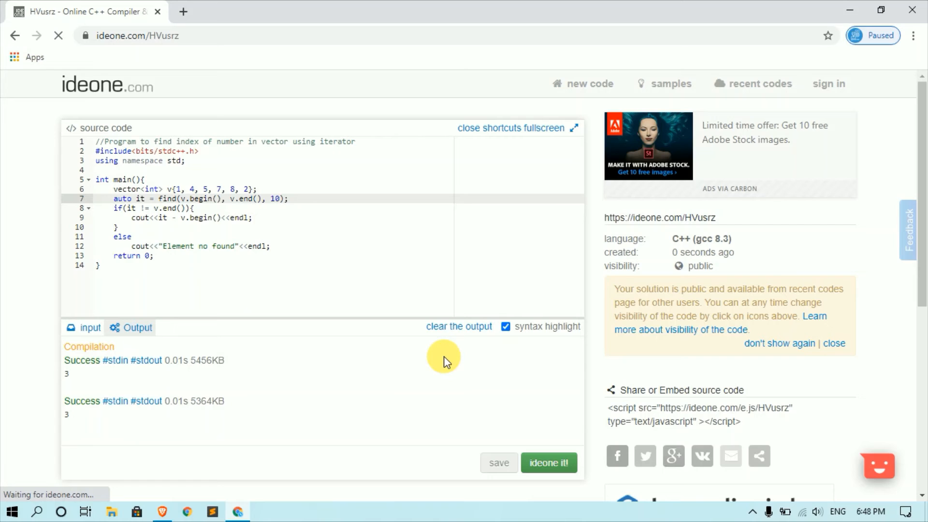
left_click(279, 198)
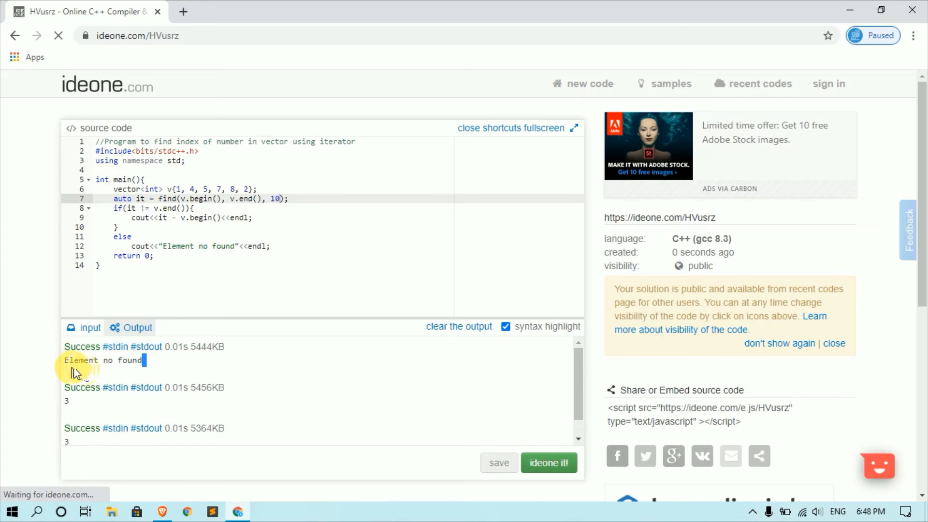
double_click(103, 360)
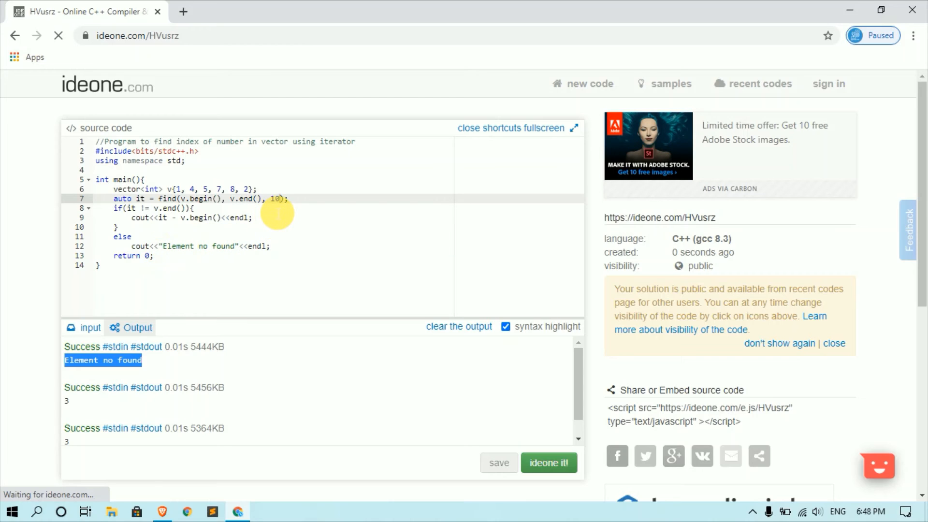
mouse_move(165, 222)
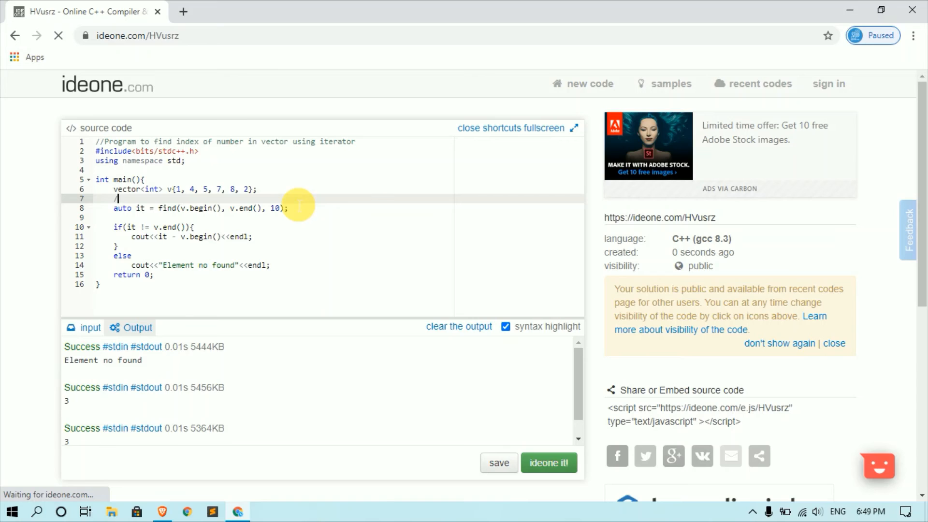
- Write the comment //O(n) above the find call
type("/0")
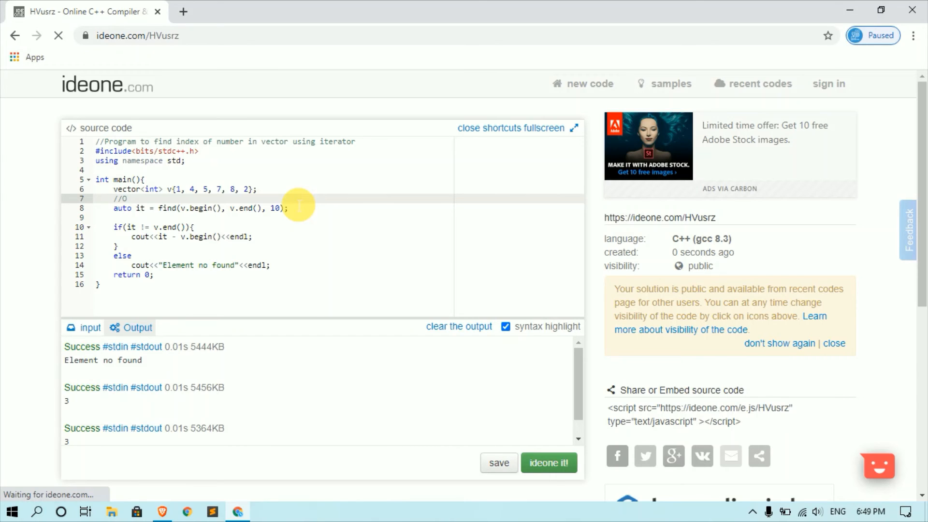
type("(n)")
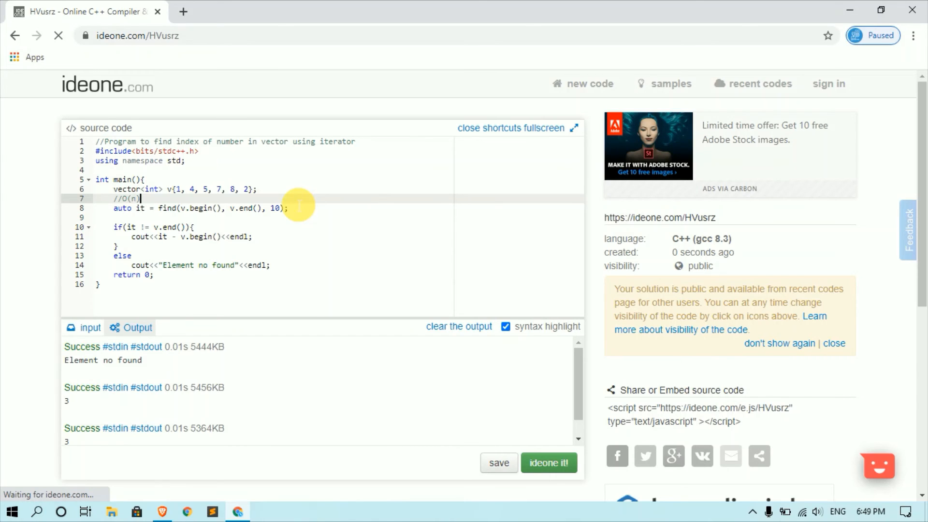